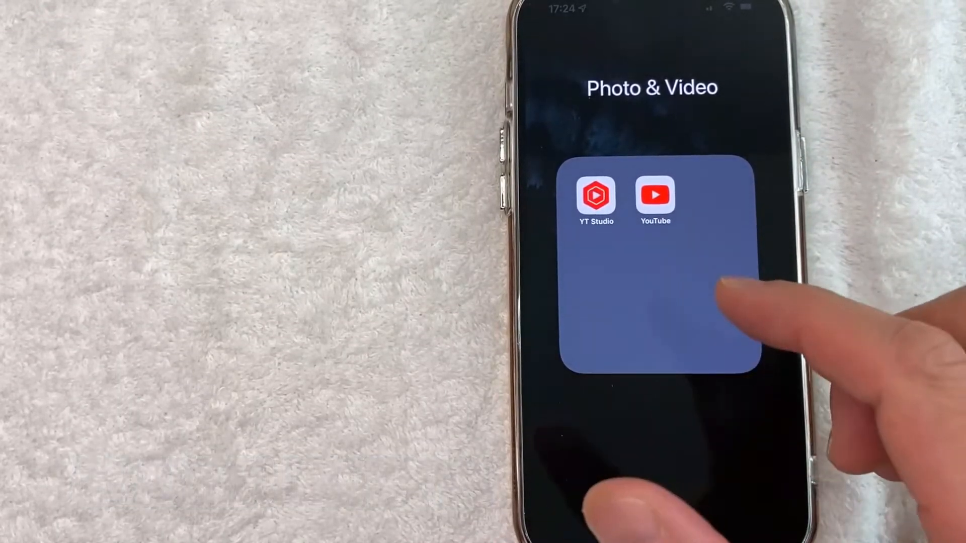
Step: Launch YouTube from the Photo & Video folder, scroll the feed, and open the account menu
{"action": "left_click", "coordinate": [654, 195]}
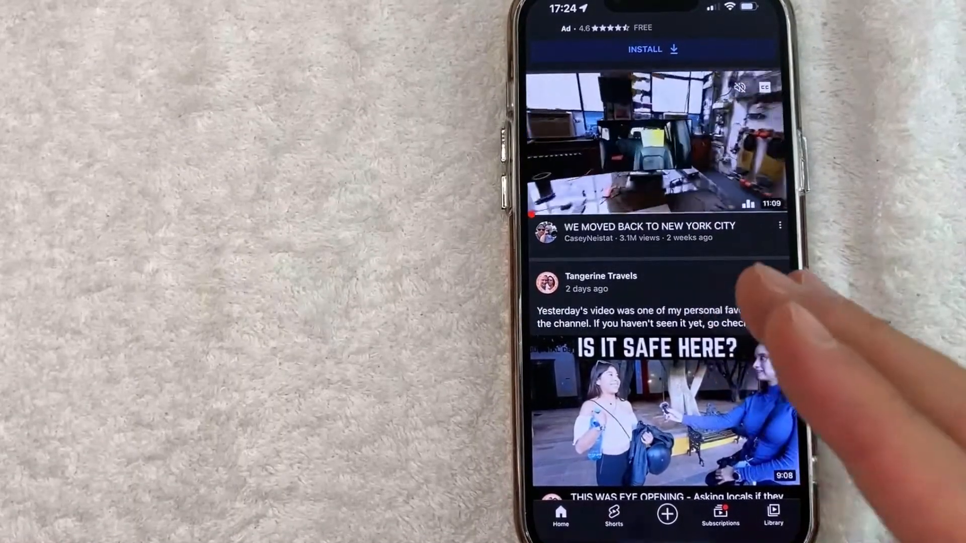
{"action": "scroll", "scroll_direction": "down", "scroll_amount": 3}
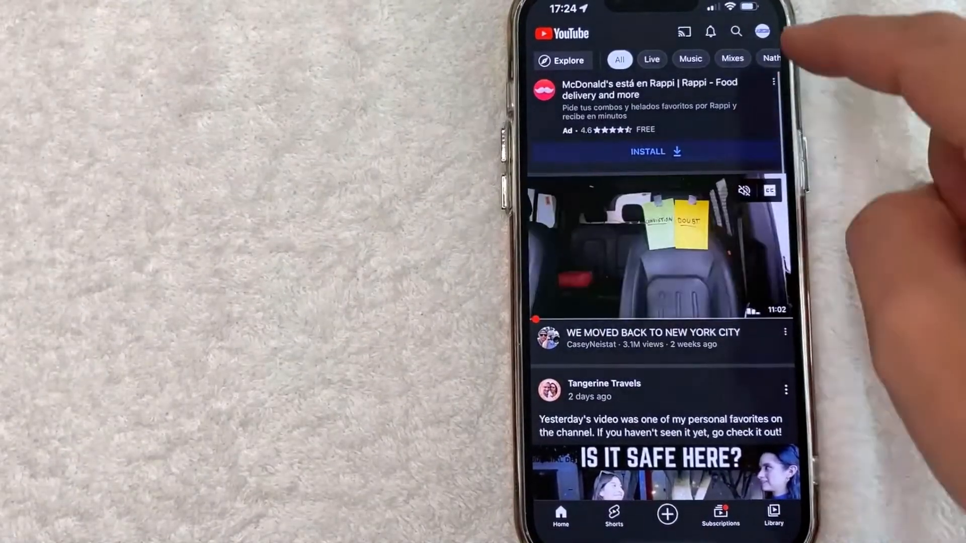
{"action": "left_click", "coordinate": [762, 31]}
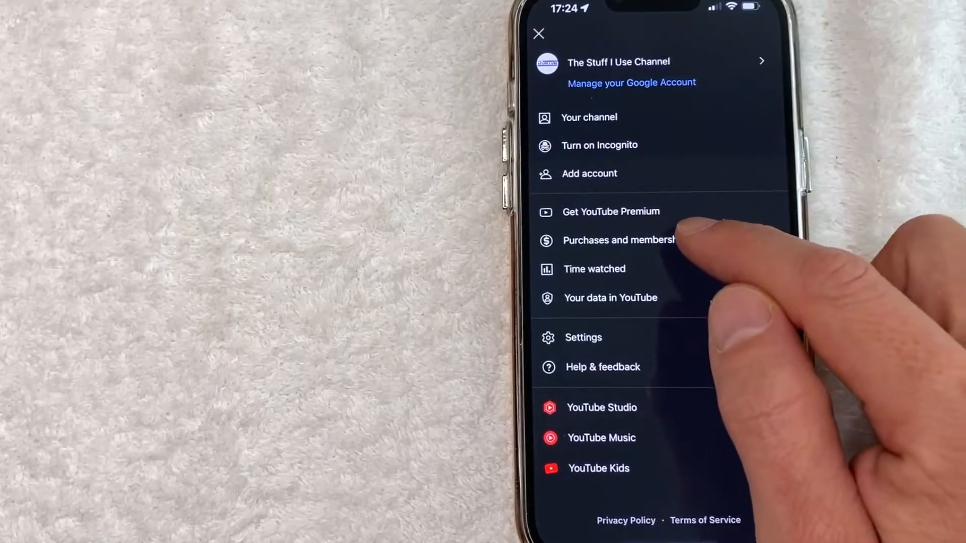
Step: Choose Purchases and memberships from the account menu
{"action": "left_click", "coordinate": [620, 241]}
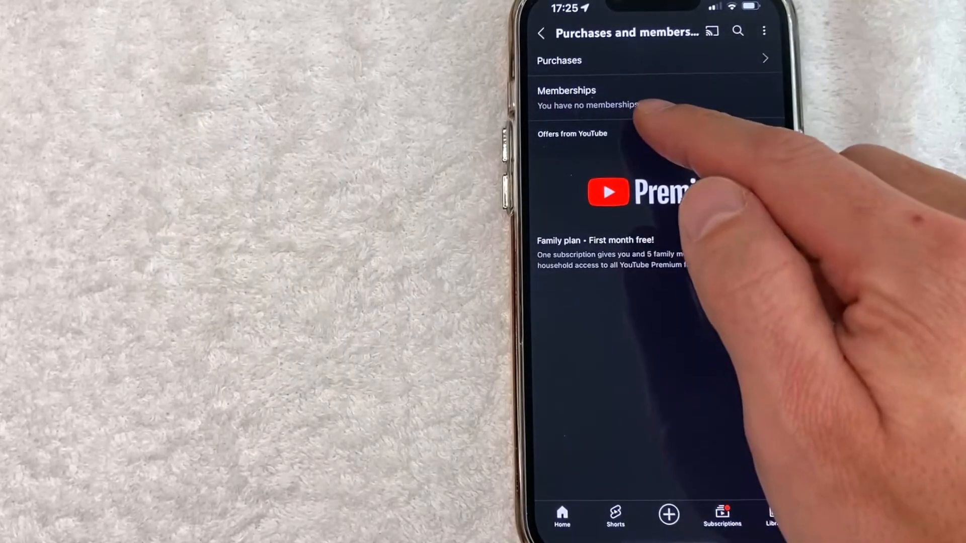